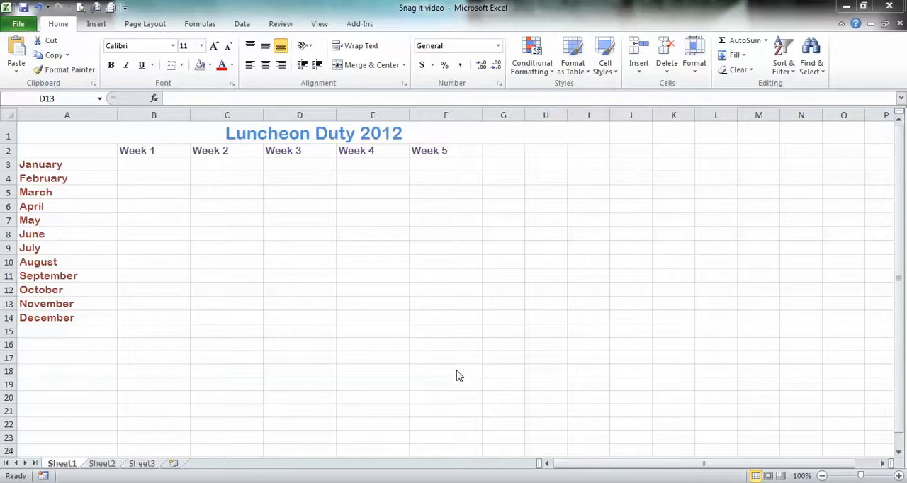
pyautogui.moveTo(328, 340)
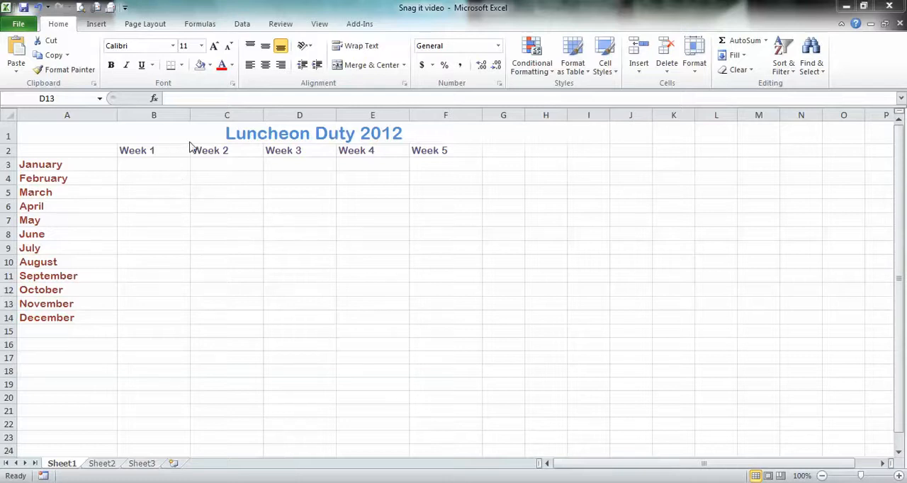
pyautogui.moveTo(361, 237)
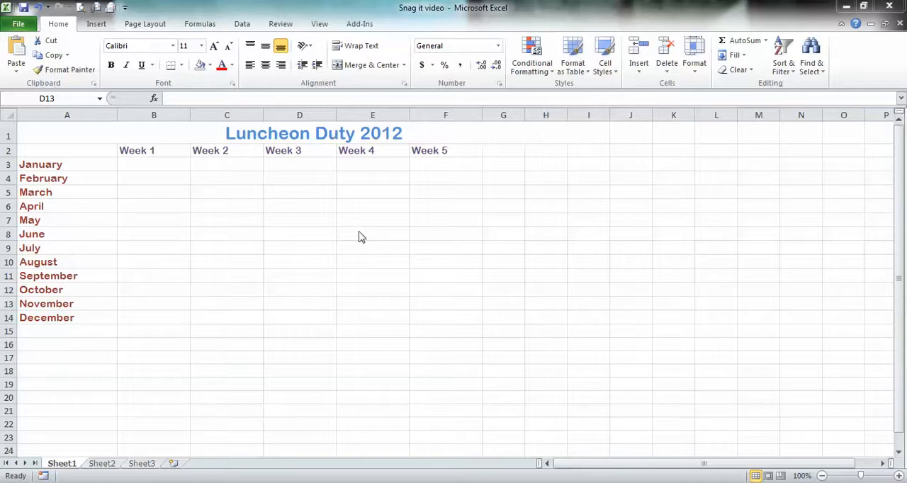
pyautogui.moveTo(94, 183)
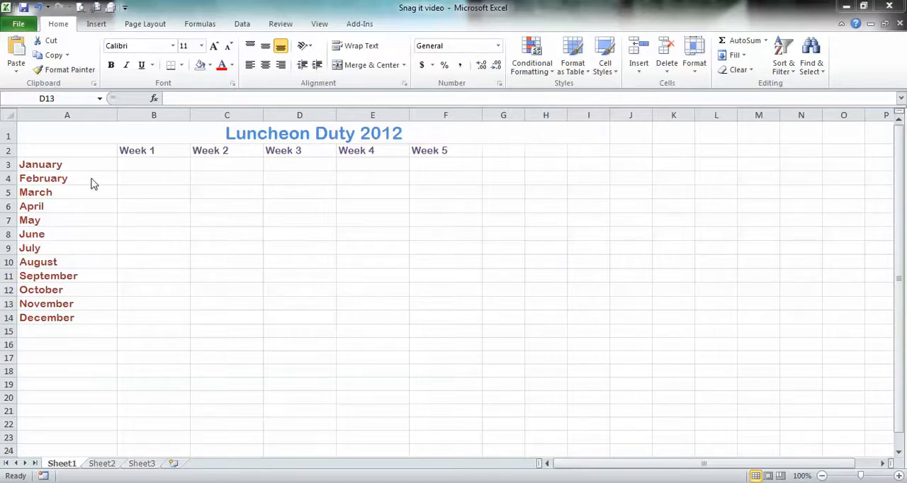
pyautogui.moveTo(76, 334)
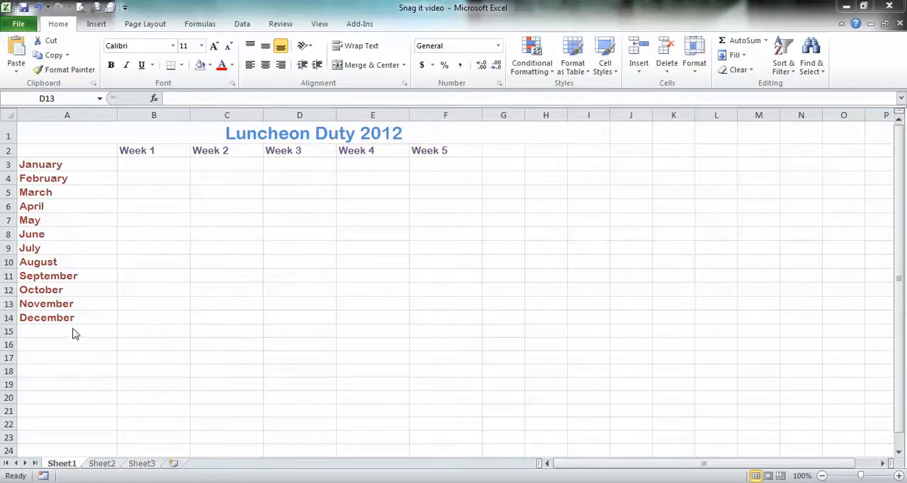
pyautogui.moveTo(177, 154)
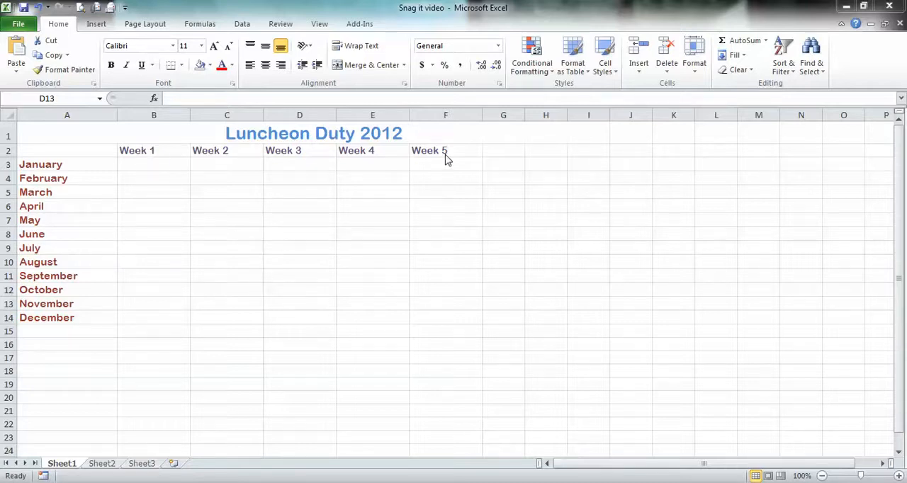
# Step: Leave the schedule workbook and create a new blank workbook, Book1
pyautogui.click(299, 303)
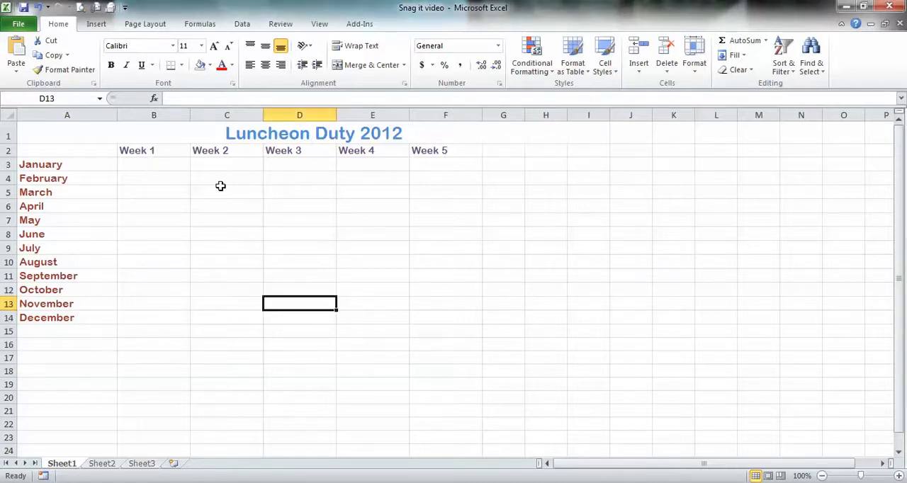
pyautogui.click(299, 177)
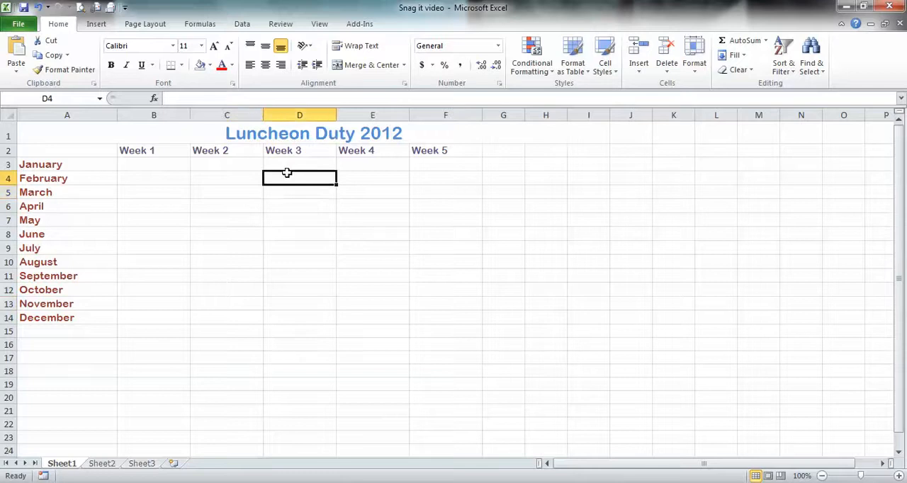
pyautogui.moveTo(417, 260)
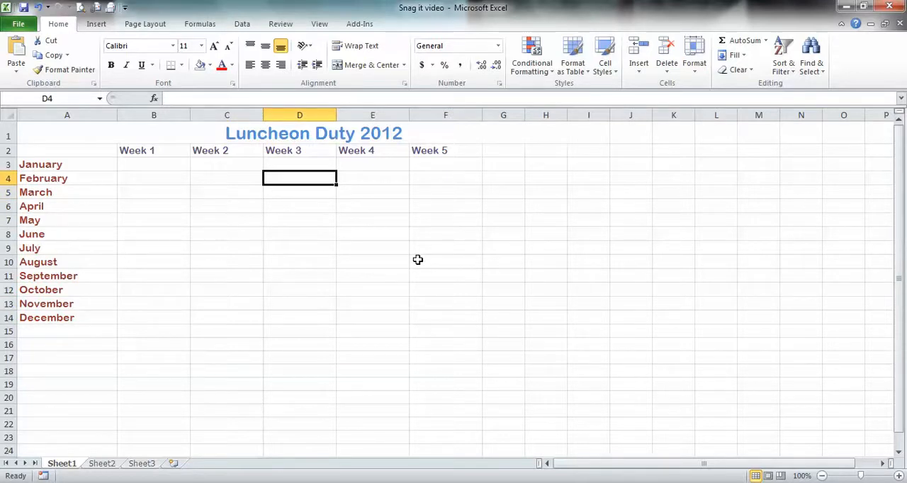
pyautogui.moveTo(232, 276)
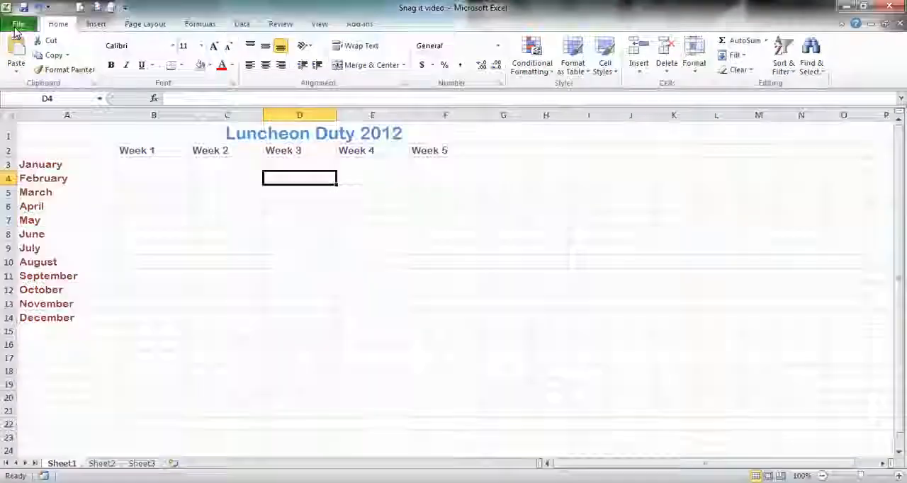
pyautogui.click(18, 24)
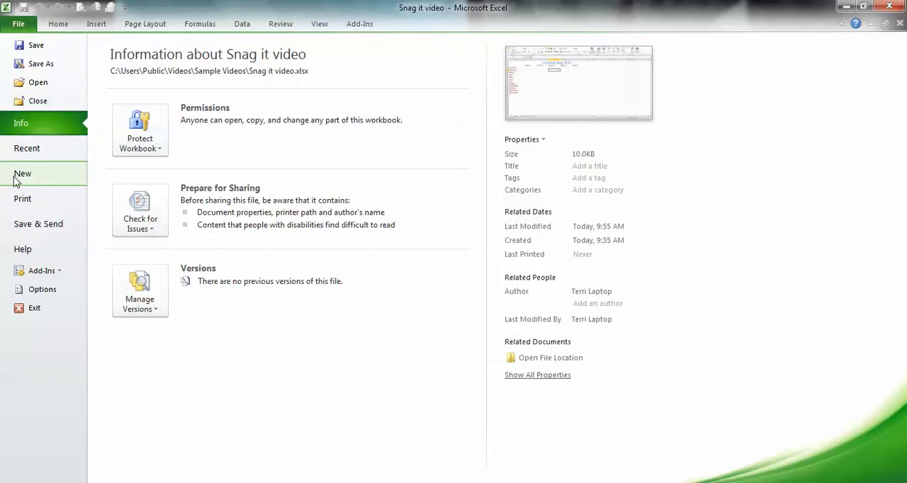
pyautogui.click(22, 173)
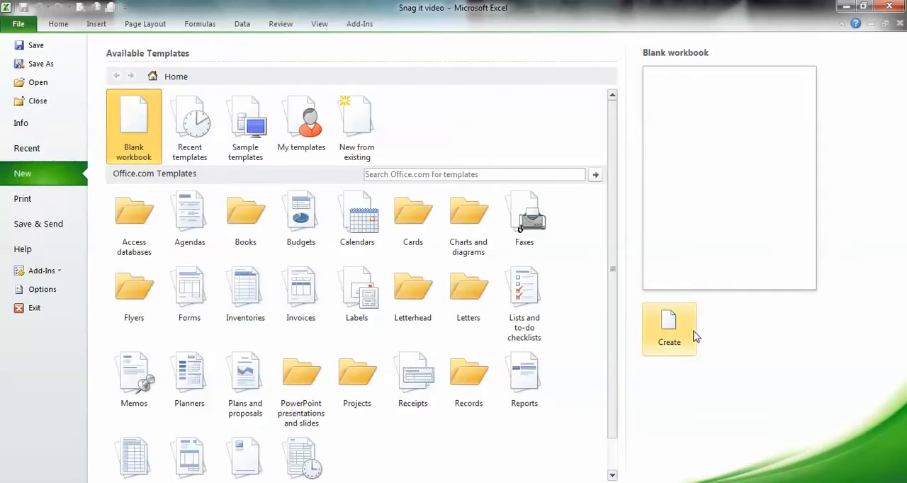
pyautogui.click(668, 328)
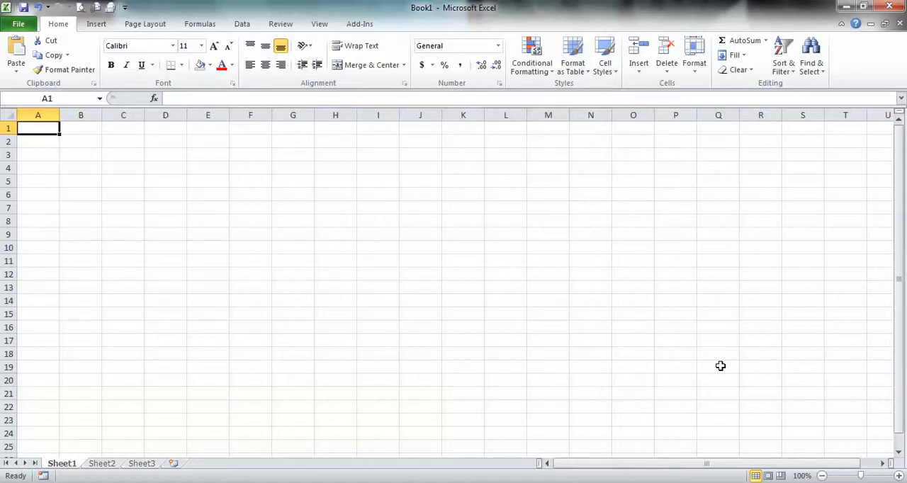
# Step: Type the title 'Luncheon Duty 2012' into cell A1 of Book1
pyautogui.write('L')
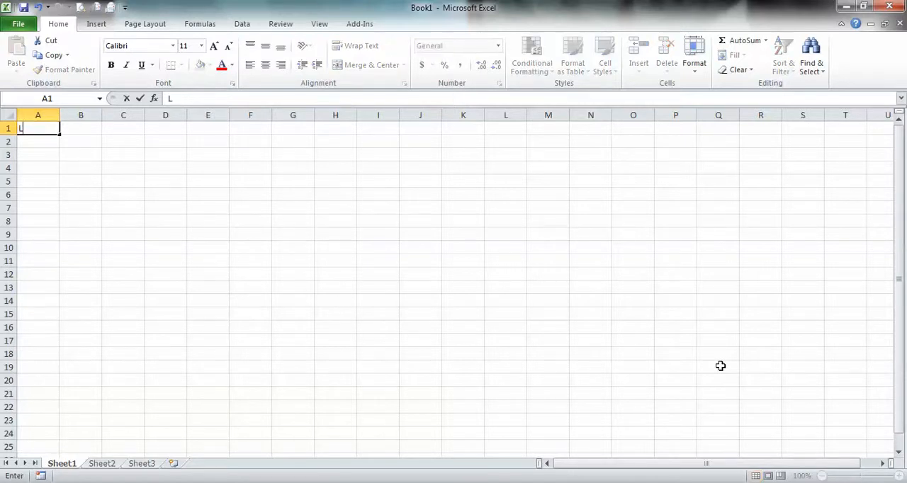
pyautogui.write('uncheon Duty 2012')
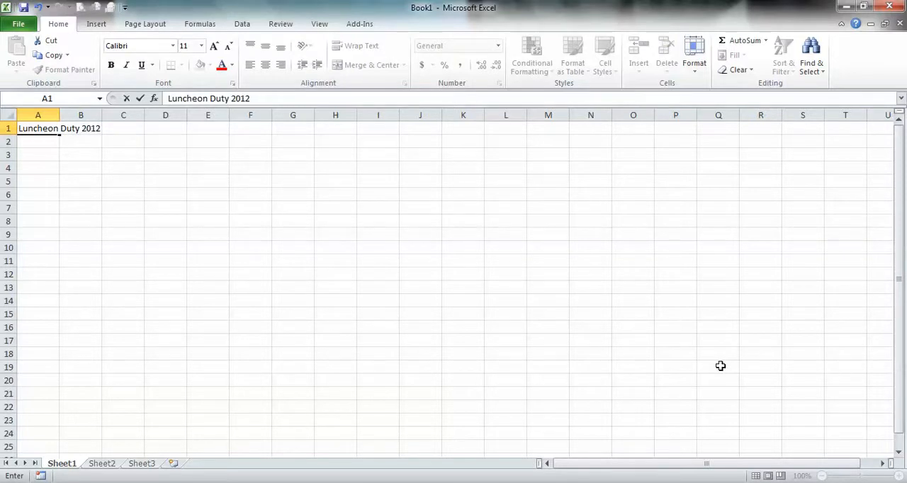
pyautogui.moveTo(285, 195)
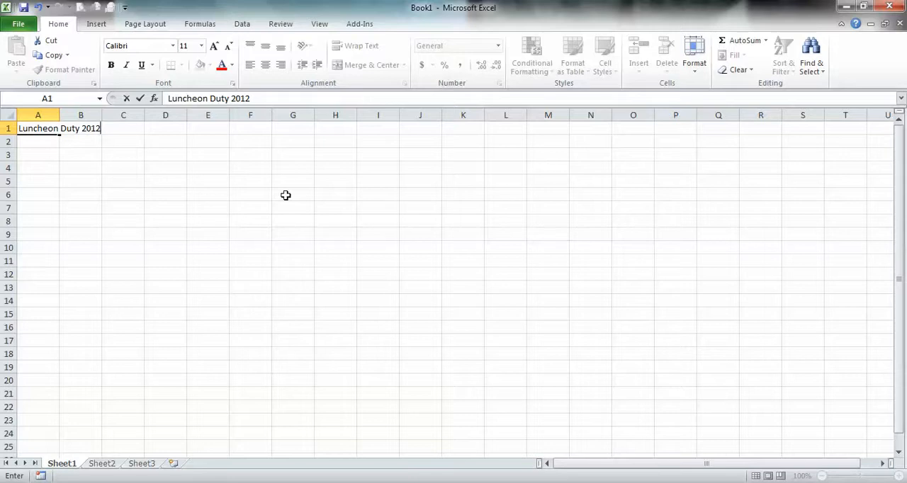
pyautogui.moveTo(130, 225)
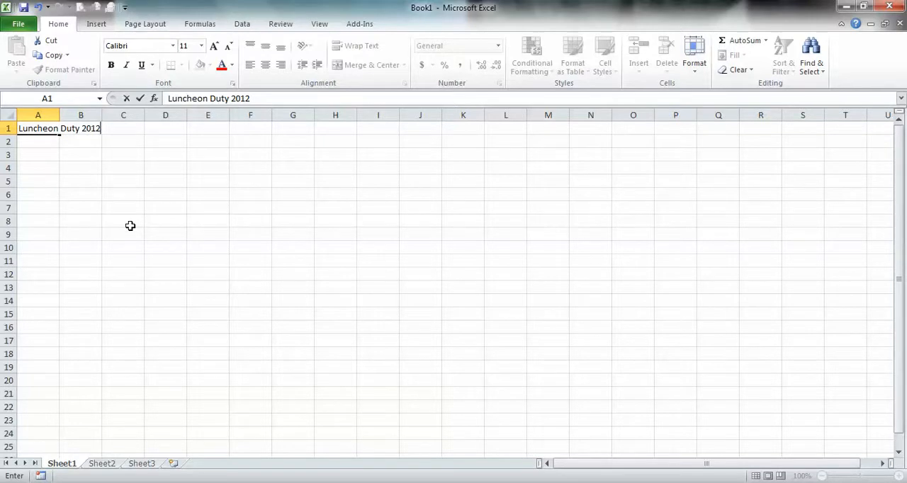
pyautogui.moveTo(48, 184)
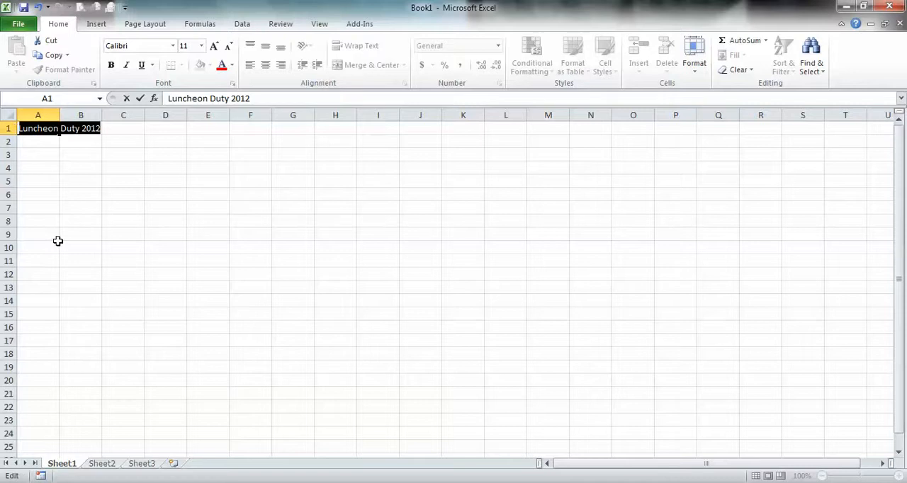
pyautogui.moveTo(118, 197)
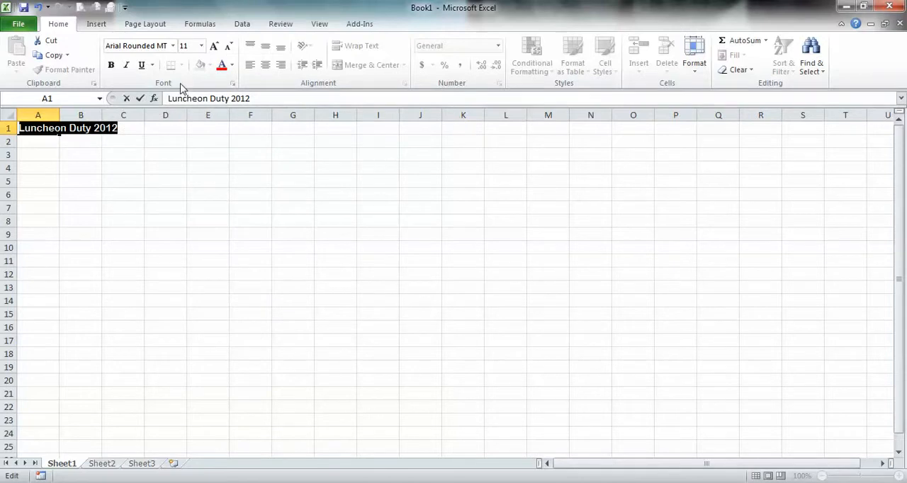
# Step: Set the title in Arial Rounded MT Bold at font size 18
pyautogui.click(201, 45)
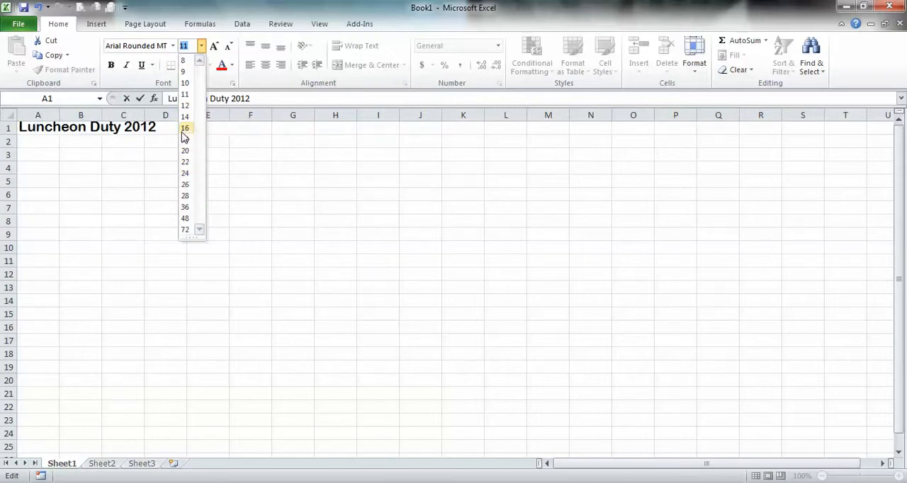
pyautogui.moveTo(185, 139)
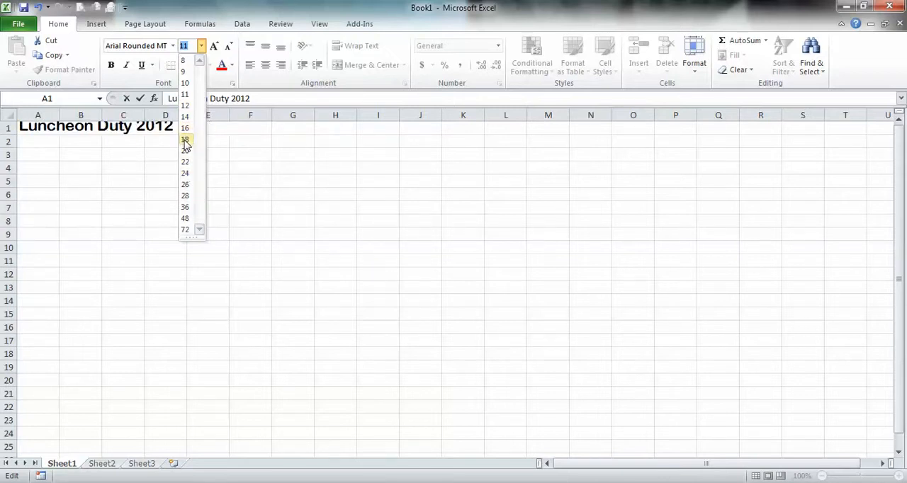
pyautogui.click(185, 140)
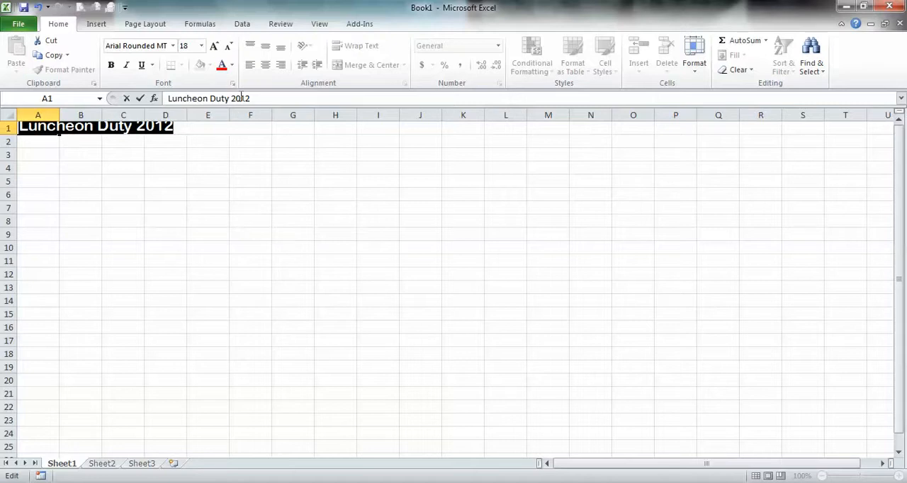
pyautogui.click(231, 64)
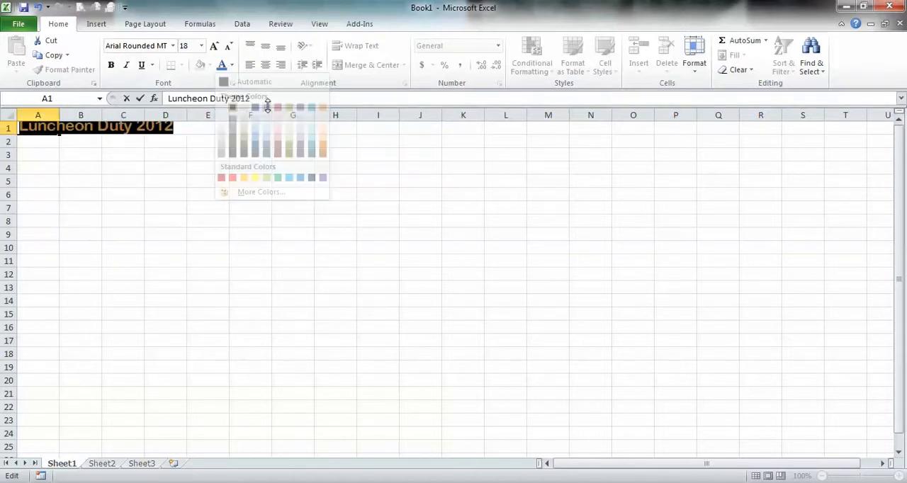
# Step: Apply a blue theme font colour to the title in cell A1
pyautogui.click(208, 127)
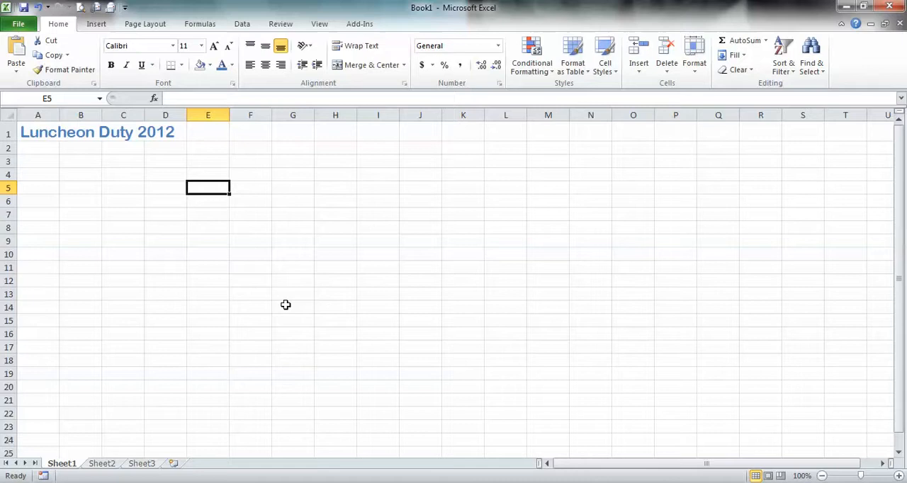
pyautogui.moveTo(263, 286)
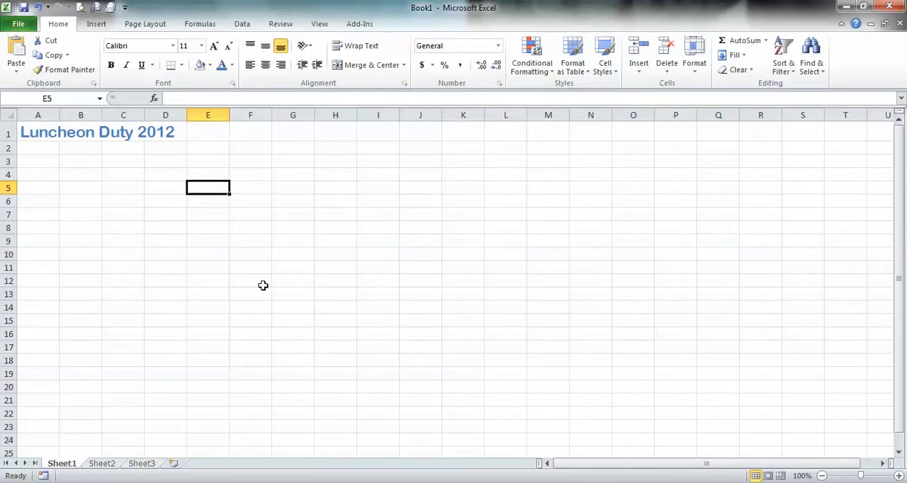
pyautogui.moveTo(83, 211)
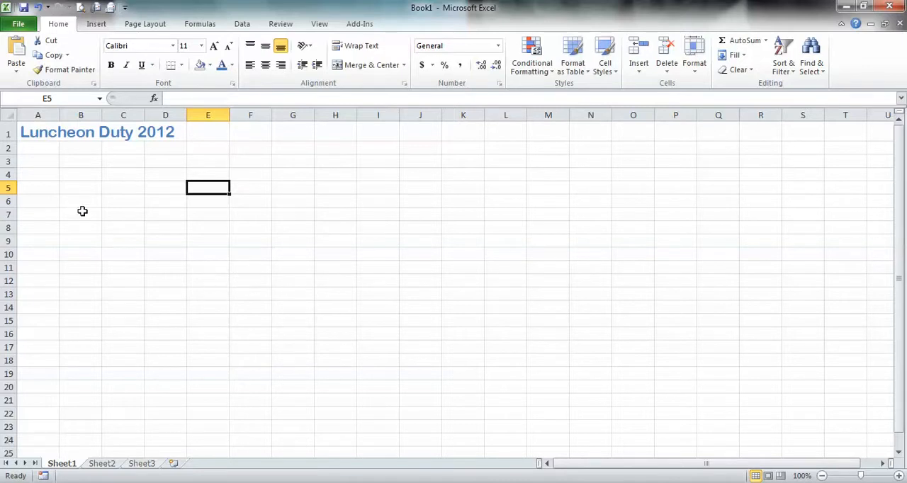
pyautogui.click(37, 133)
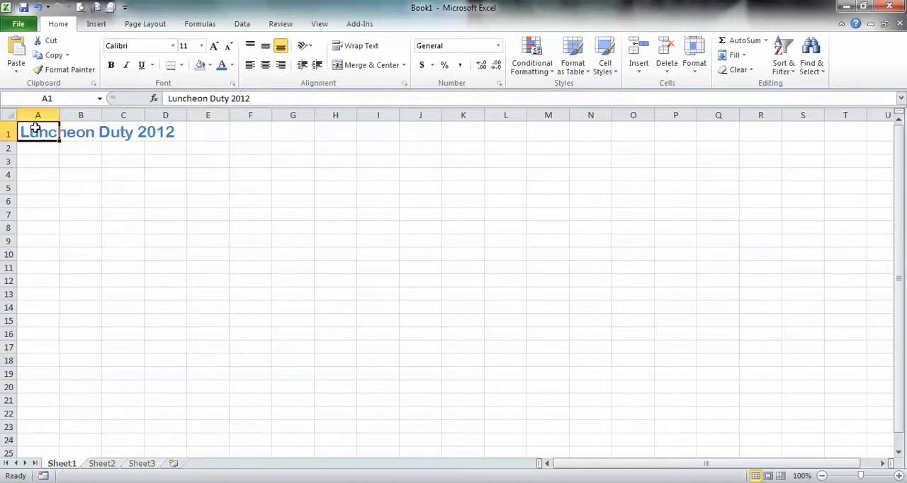
# Step: Merge and center the title across cells A1:H1, then deselect it
pyautogui.moveTo(37, 132); pyautogui.dragTo(292, 132)
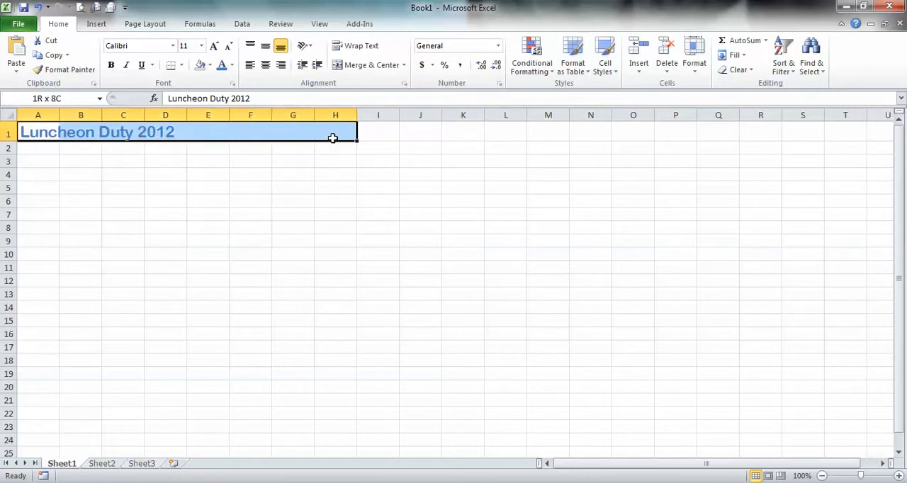
pyautogui.moveTo(368, 64)
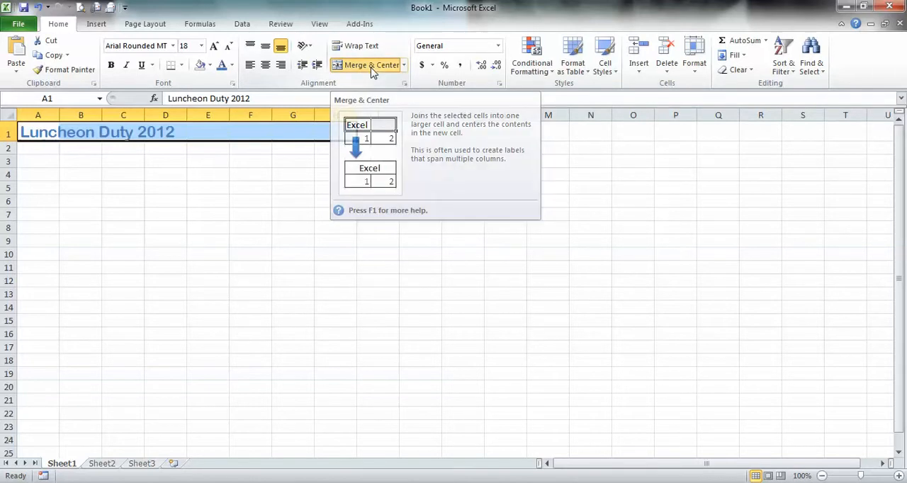
pyautogui.click(368, 65)
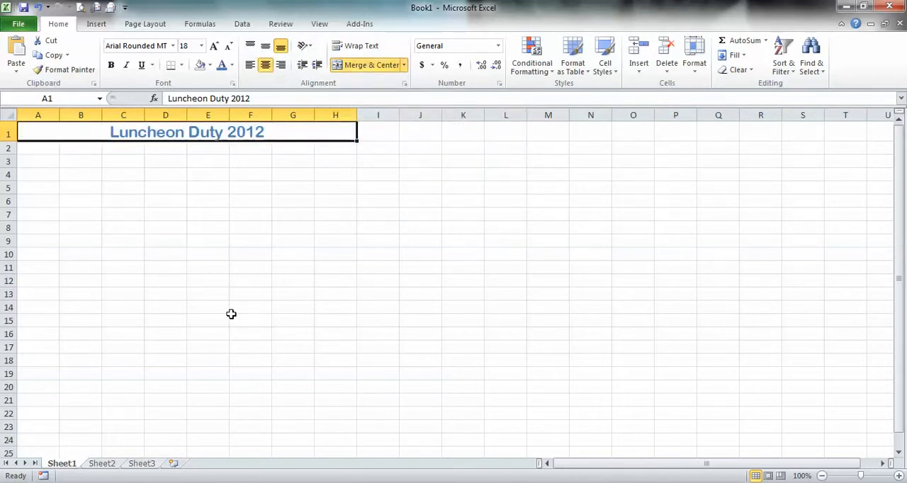
pyautogui.click(250, 307)
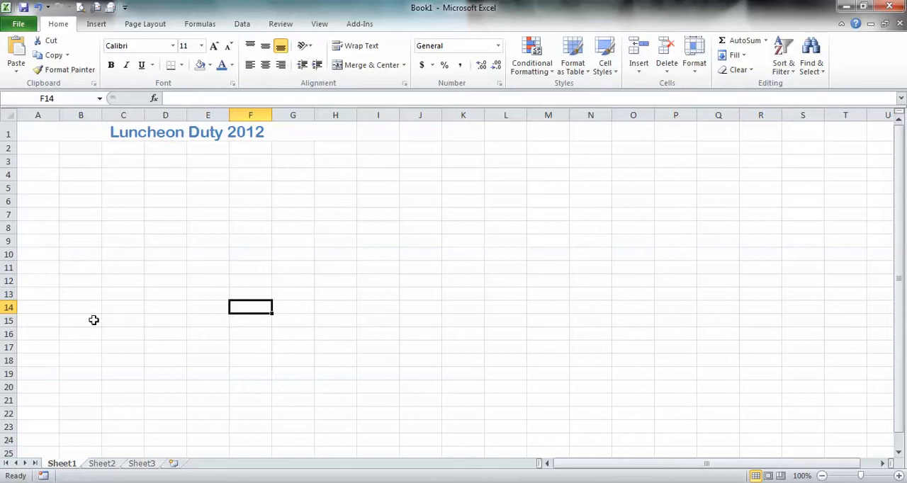
pyautogui.moveTo(39, 150)
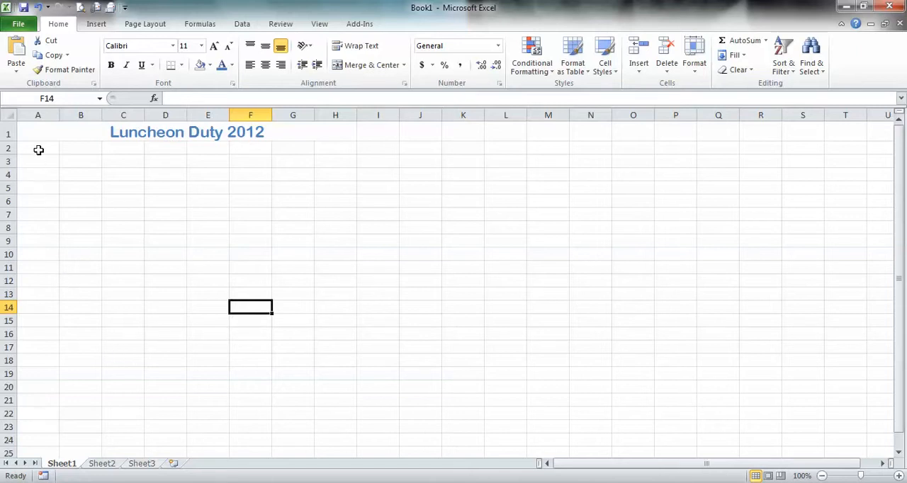
pyautogui.moveTo(43, 163)
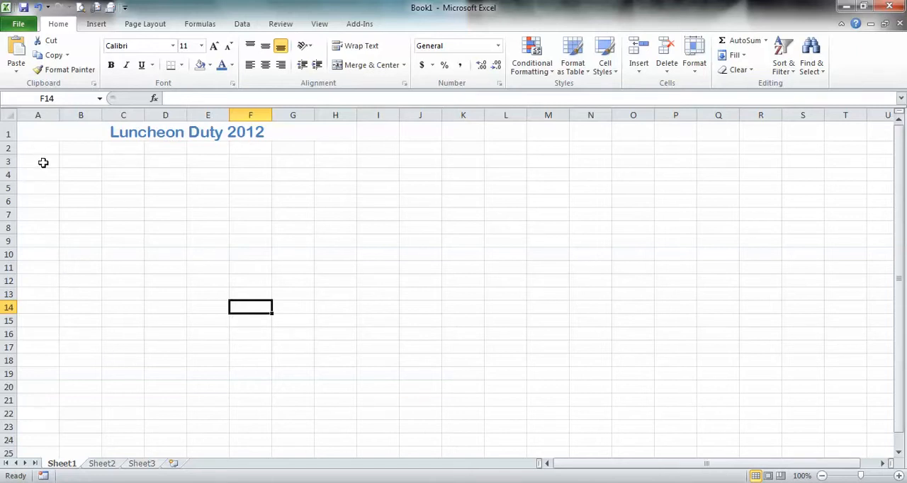
# Step: Enter 'Week 1' in cell B2
pyautogui.click(37, 162)
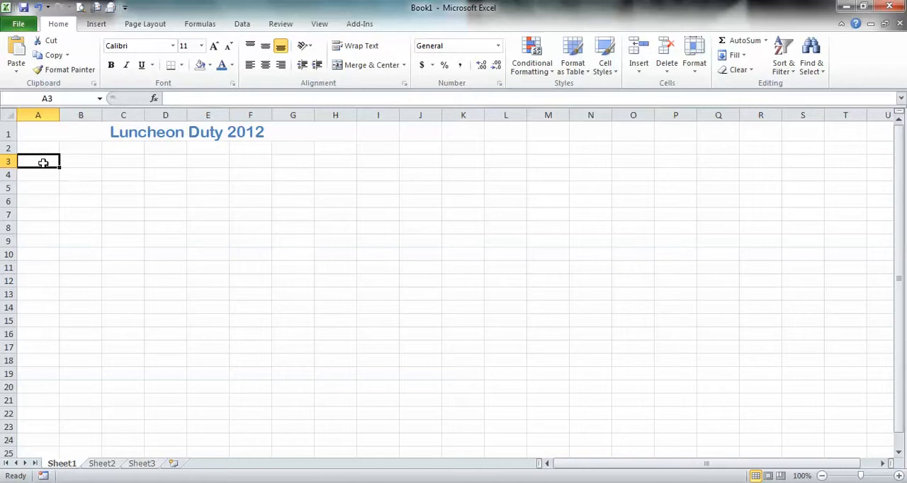
pyautogui.click(80, 147)
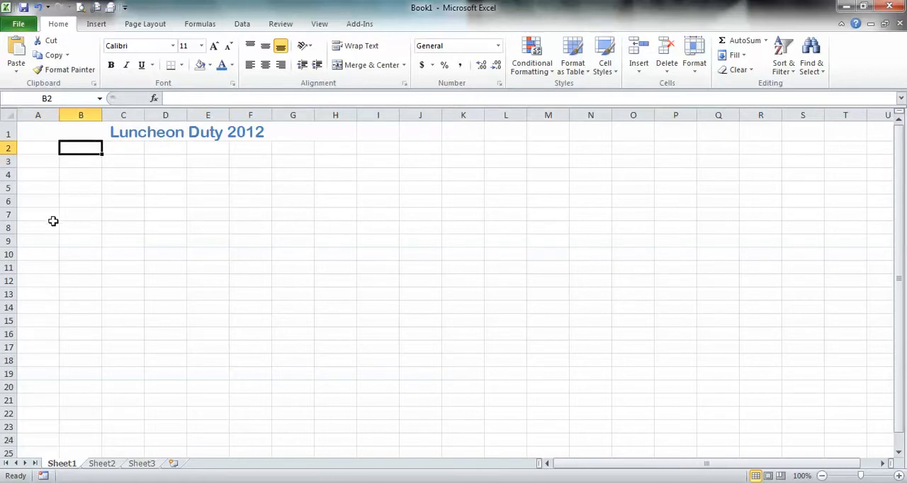
pyautogui.moveTo(541, 329)
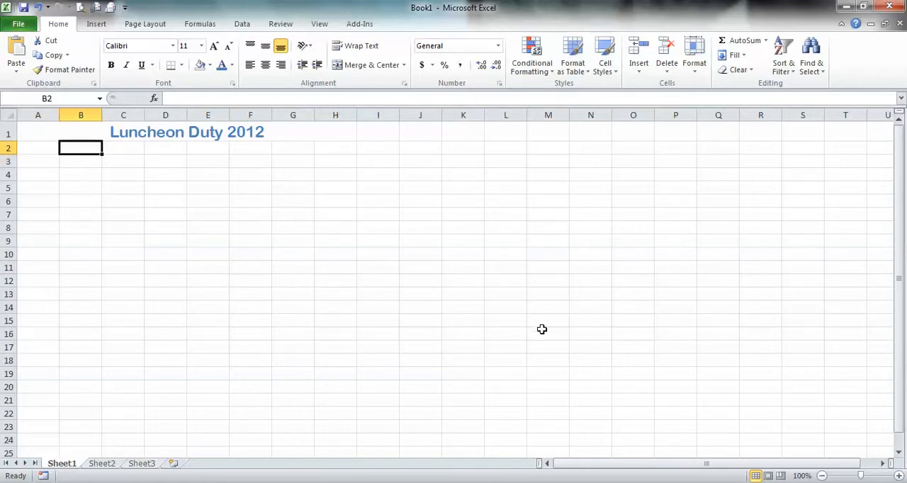
pyautogui.write('Week 1')
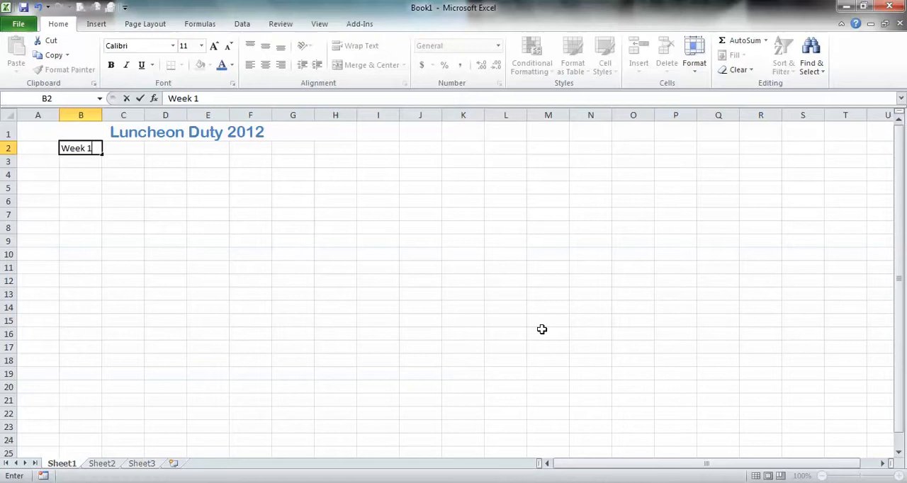
pyautogui.moveTo(62, 189)
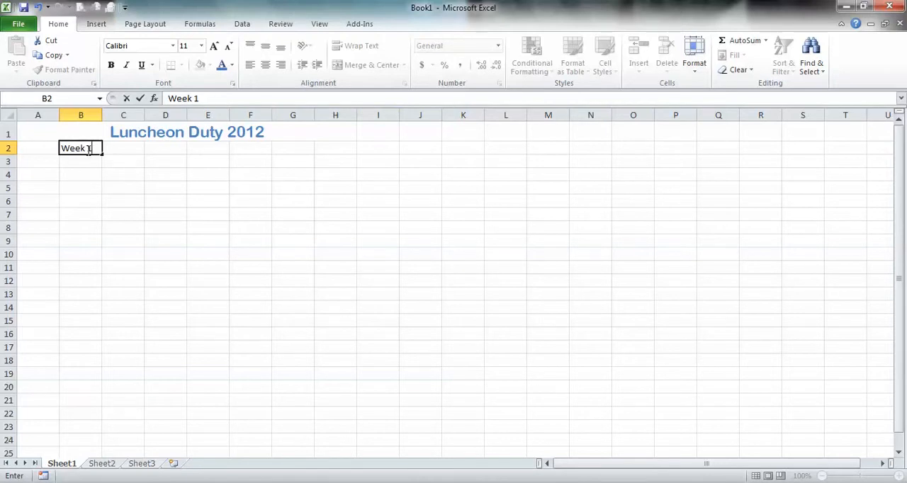
pyautogui.moveTo(234, 134)
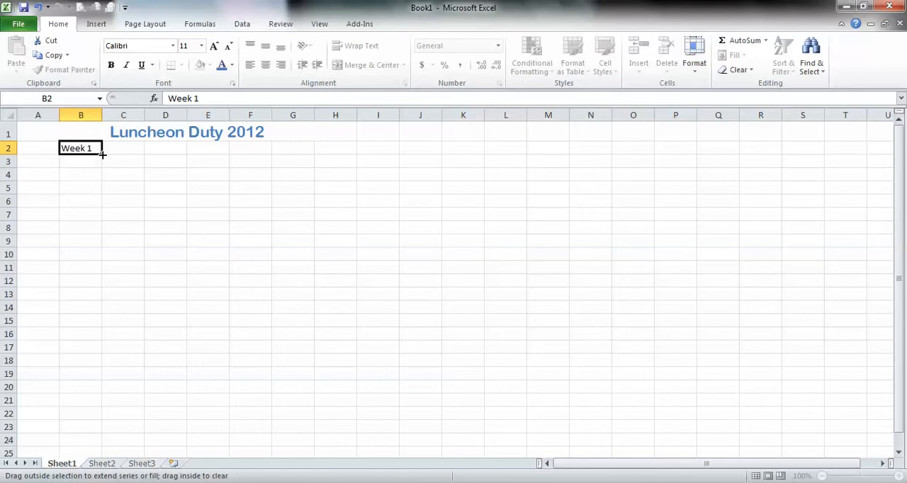
# Step: Auto-fill Week 2 through Week 5 into cells C2:F2
pyautogui.moveTo(103, 152); pyautogui.dragTo(127, 148)
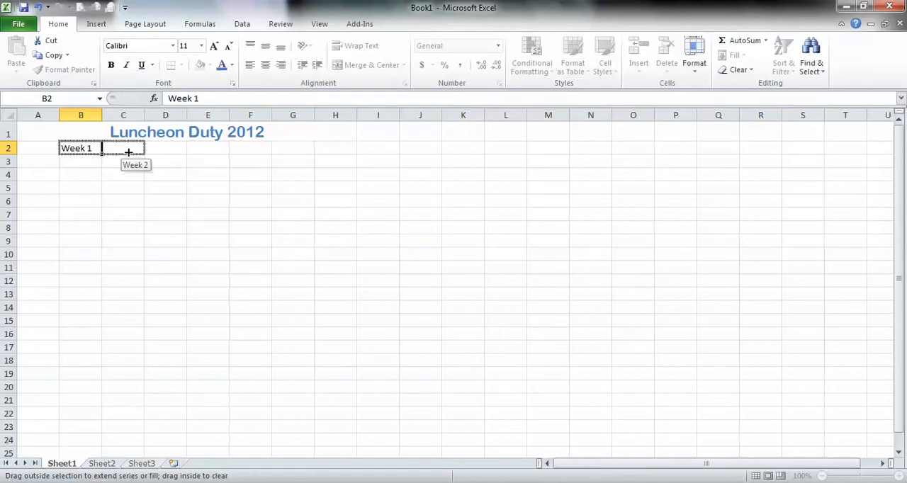
pyautogui.moveTo(127, 154); pyautogui.dragTo(259, 156)
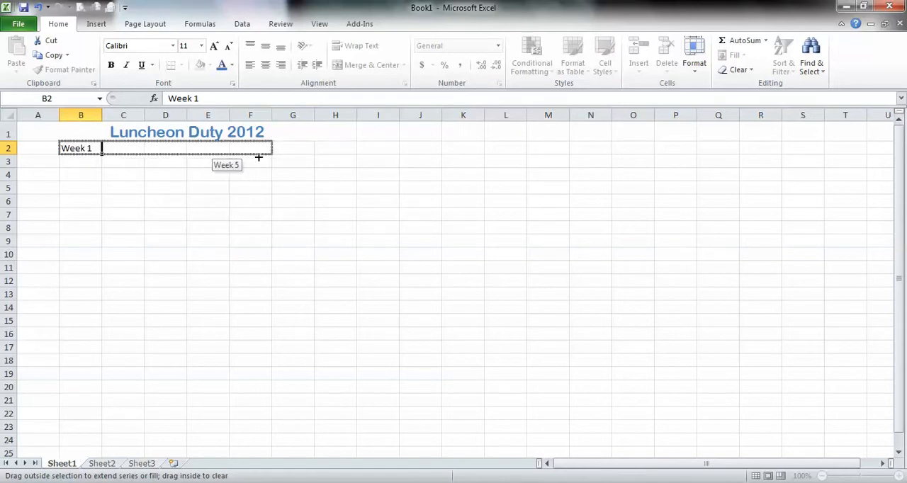
pyautogui.moveTo(101, 147); pyautogui.dragTo(259, 148)
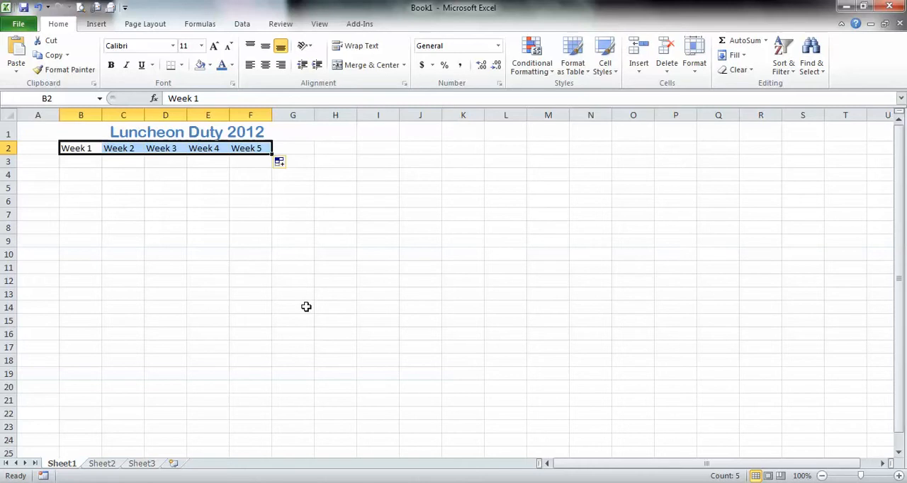
pyautogui.moveTo(34, 160)
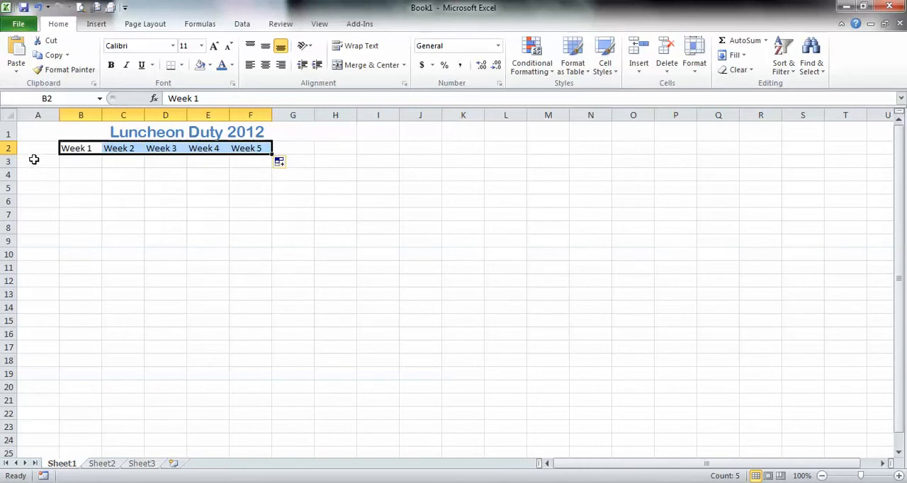
# Step: Enter 'January' in cell A3
pyautogui.click(37, 161)
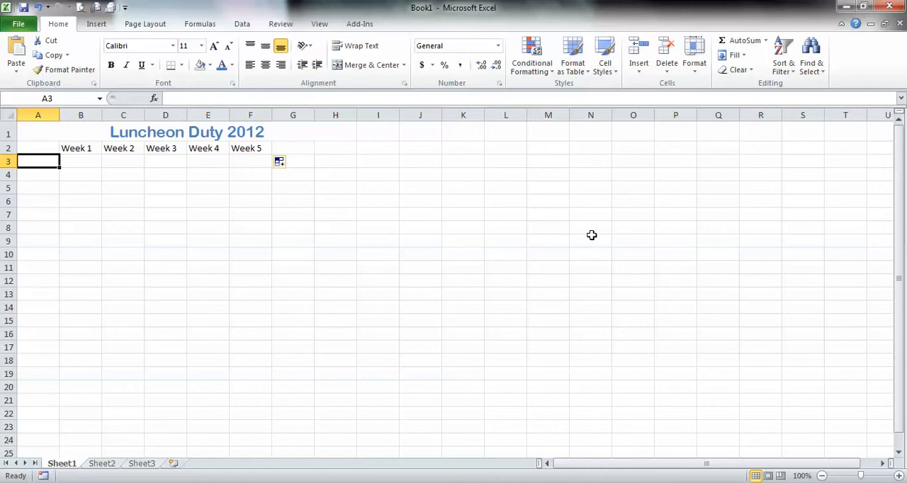
pyautogui.write('January')
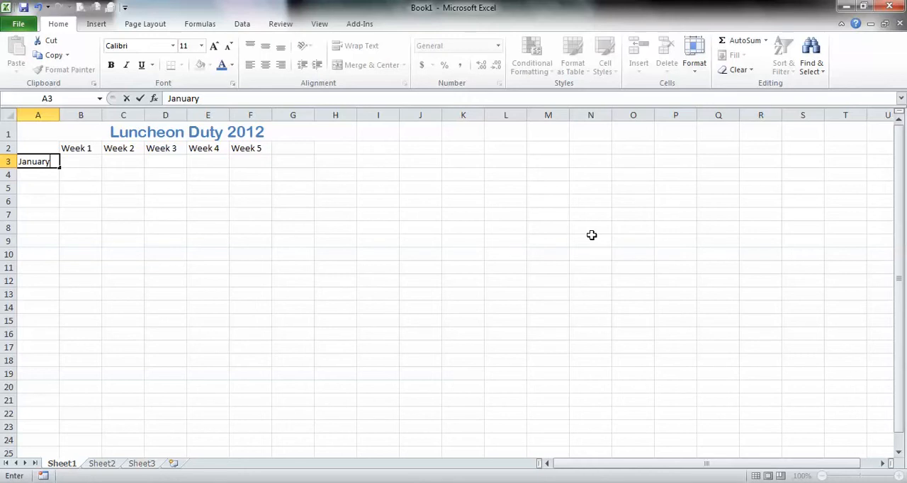
pyautogui.moveTo(249, 273)
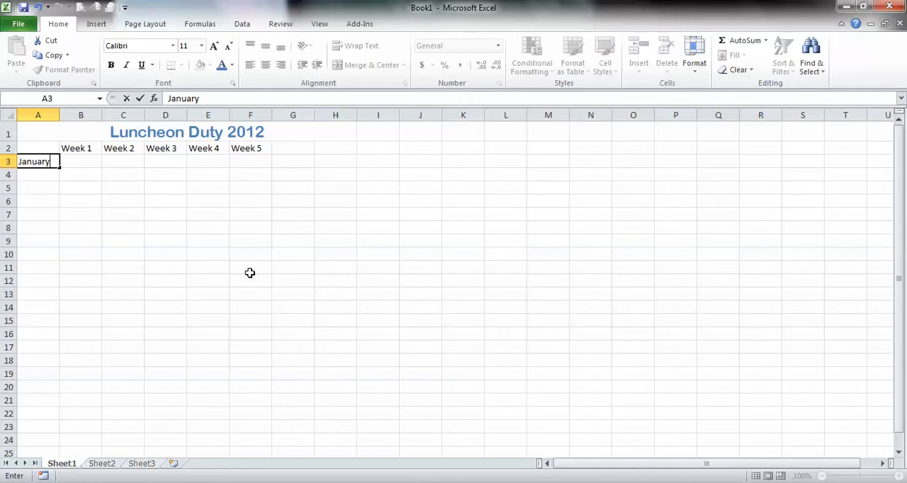
pyautogui.moveTo(57, 172)
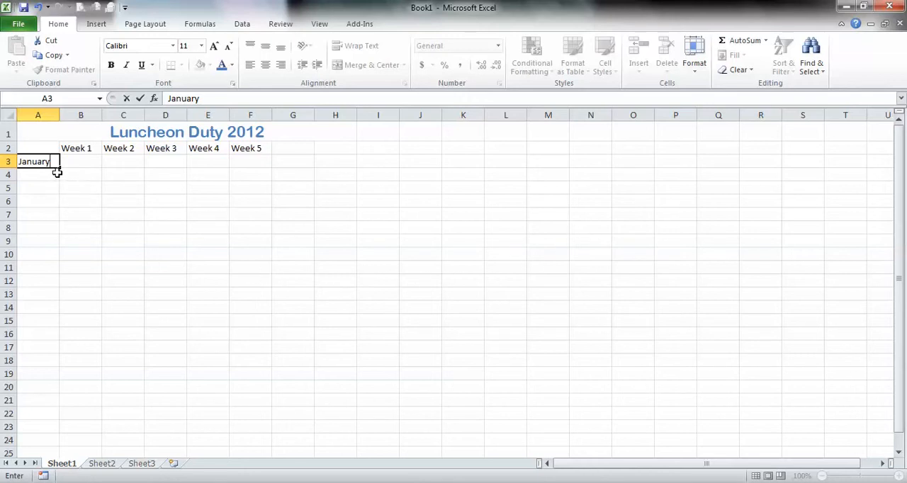
pyautogui.moveTo(58, 168)
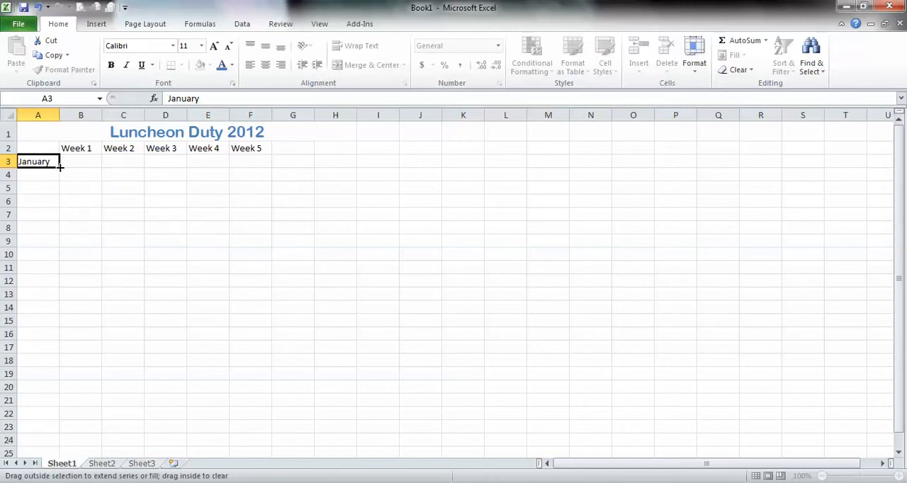
# Step: Auto-fill February through December down to A14 and select column A
pyautogui.moveTo(37, 161); pyautogui.dragTo(52, 244)
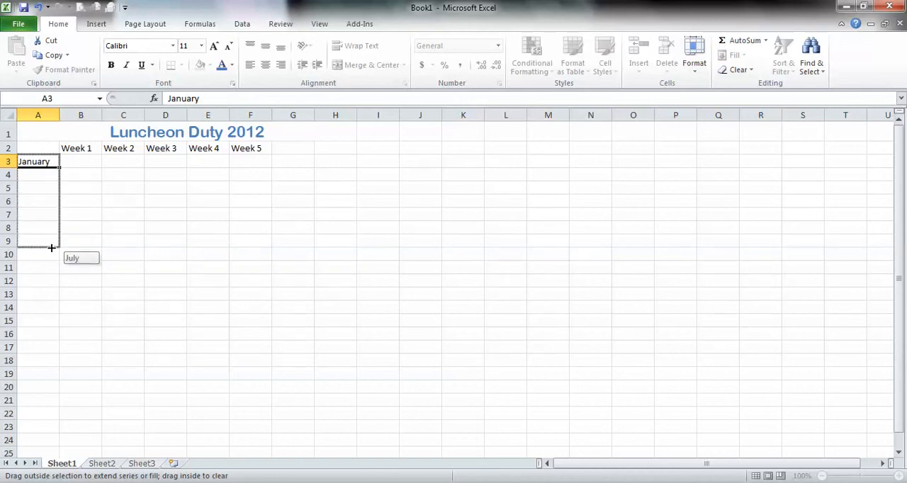
pyautogui.moveTo(51, 247); pyautogui.dragTo(56, 310)
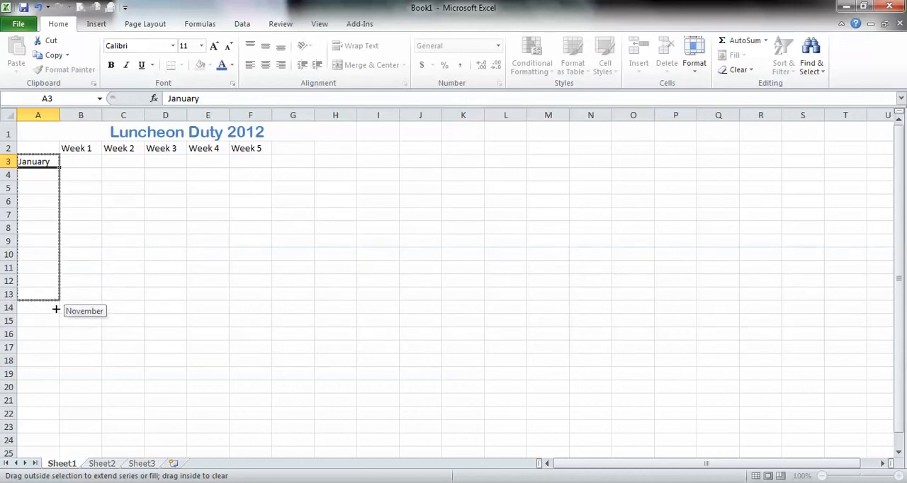
pyautogui.moveTo(56, 306); pyautogui.dragTo(58, 311)
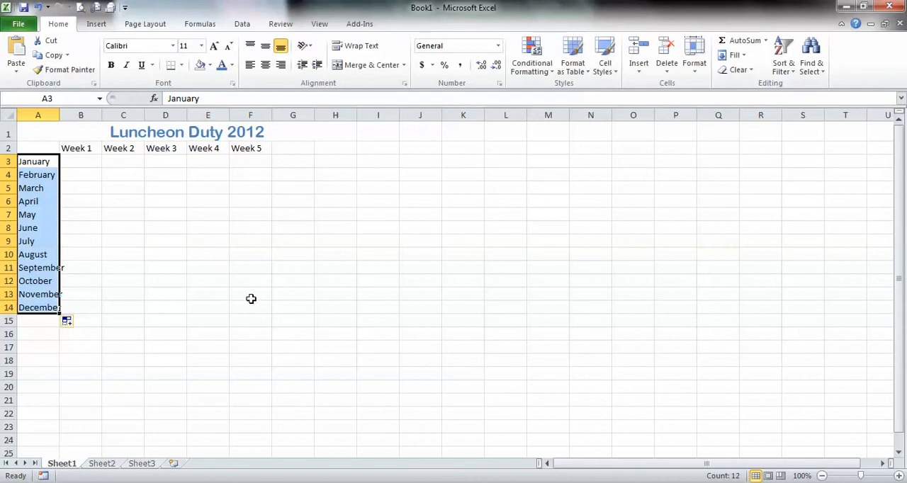
pyautogui.click(38, 115)
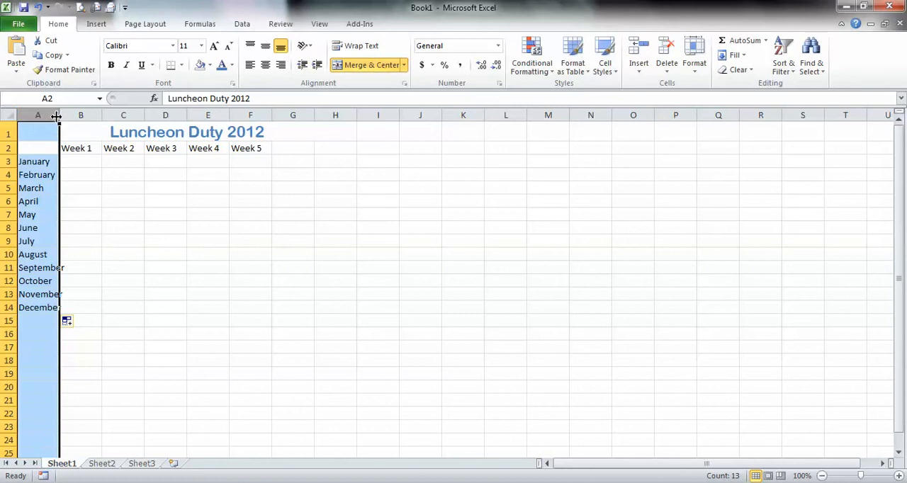
# Step: Widen column A so September and December show in full
pyautogui.moveTo(59, 115); pyautogui.dragTo(59, 115)
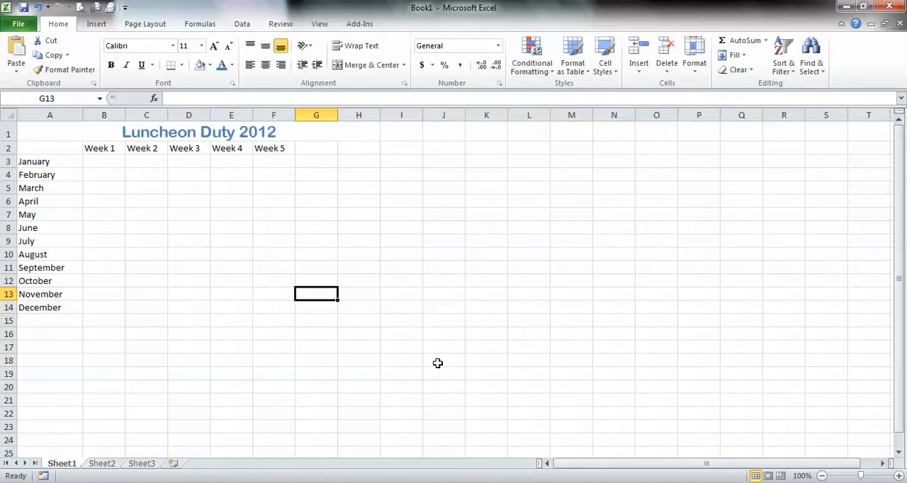
pyautogui.moveTo(680, 426)
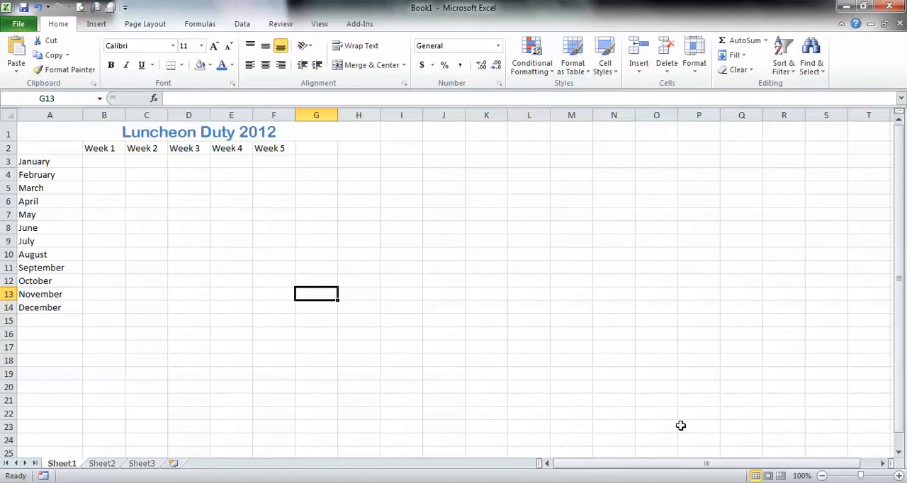